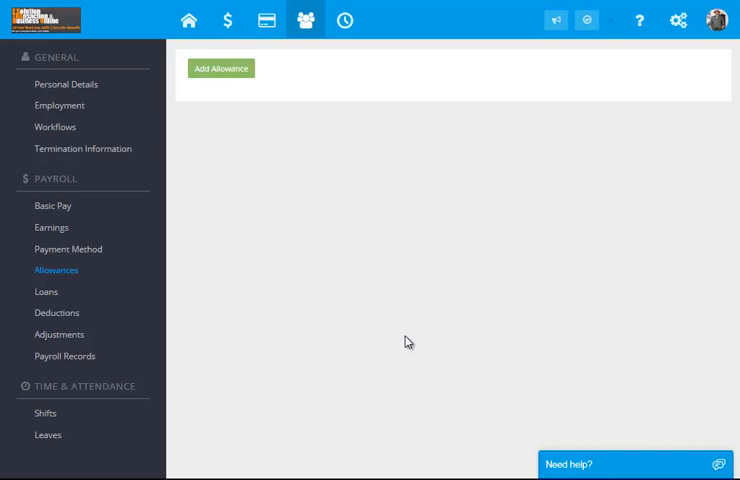
mouse_move(334, 308)
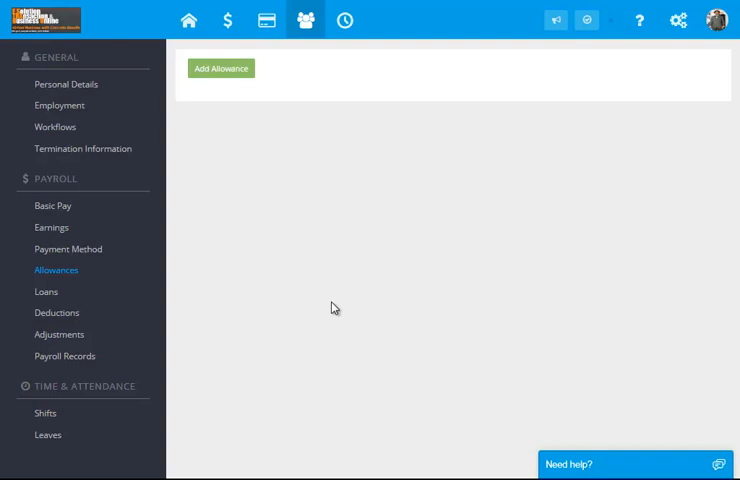
mouse_move(692, 48)
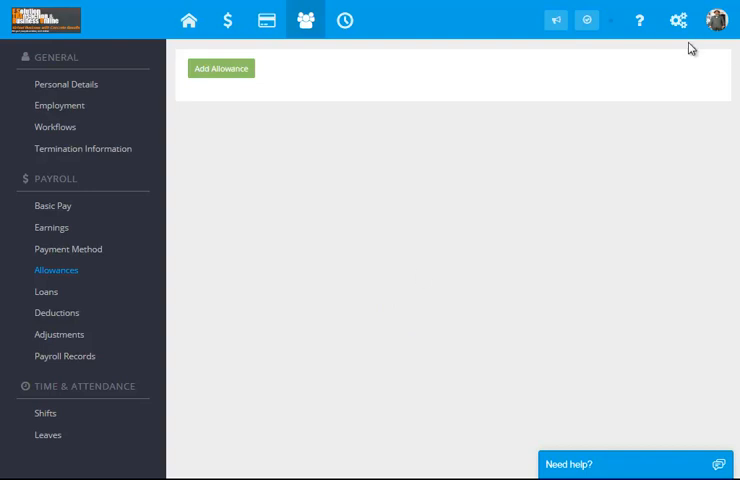
Step: View the Company info settings, then the Employees 201 Files list
click(672, 20)
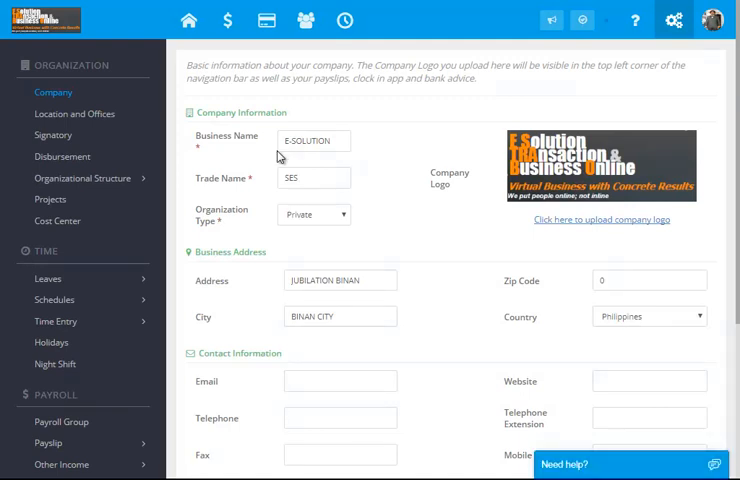
mouse_move(304, 20)
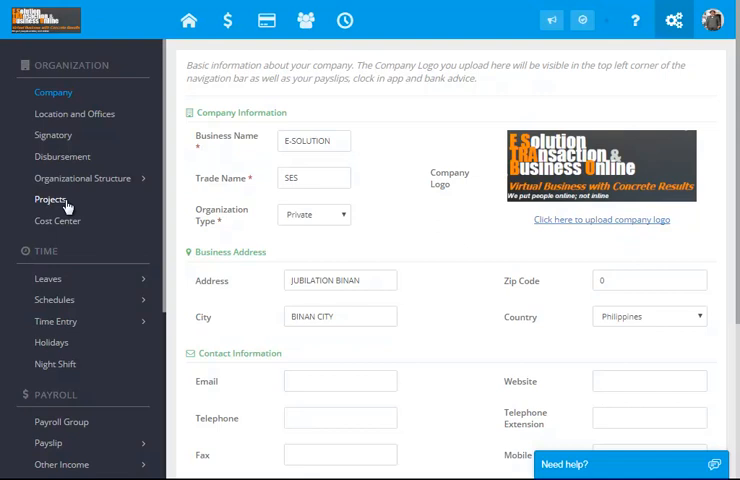
mouse_move(304, 20)
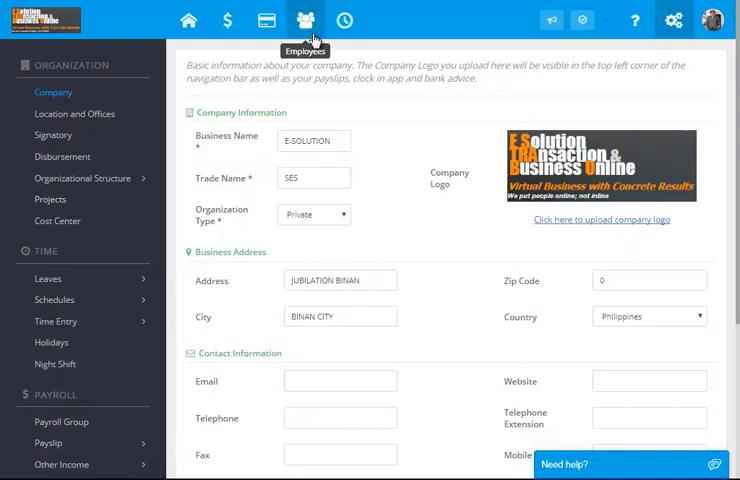
click(304, 20)
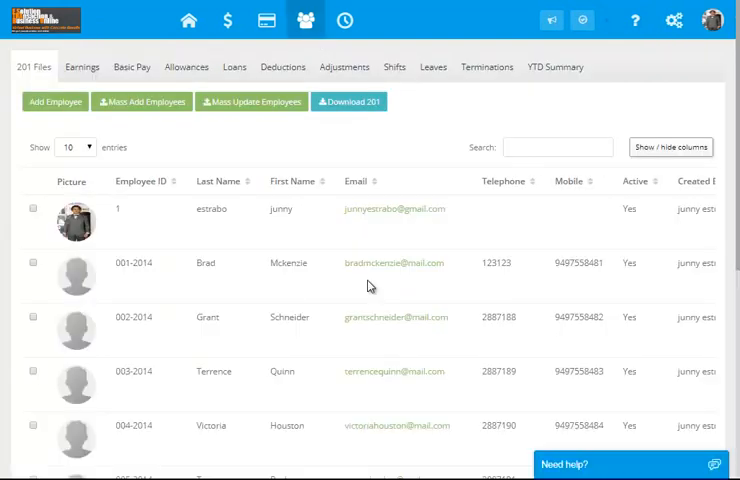
mouse_move(304, 20)
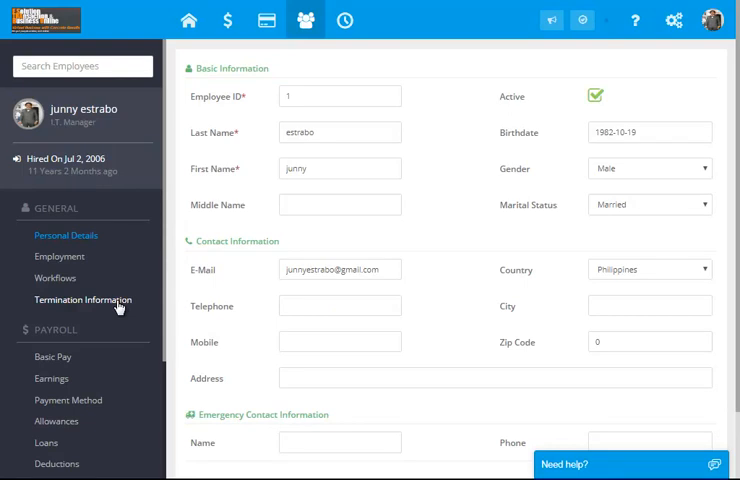
mouse_move(228, 20)
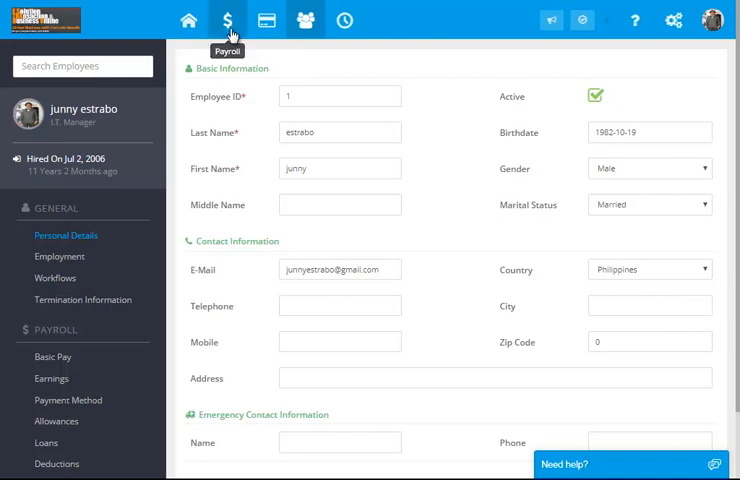
Step: View the payroll runs list, glance at the Payslip page, and return to Payroll
click(228, 20)
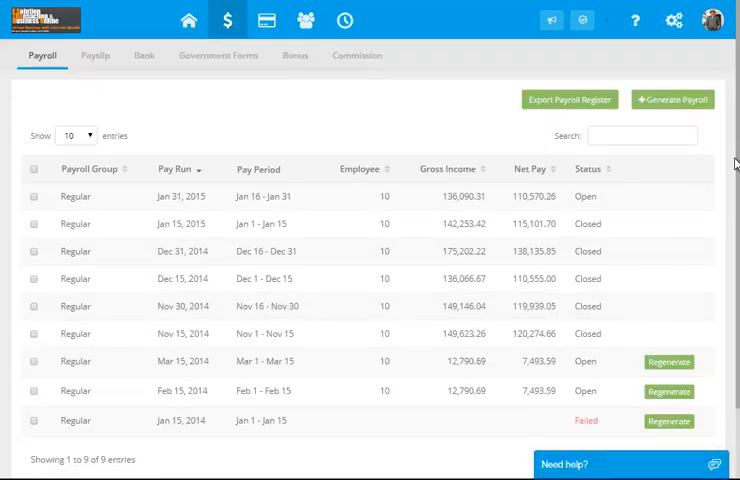
mouse_move(338, 244)
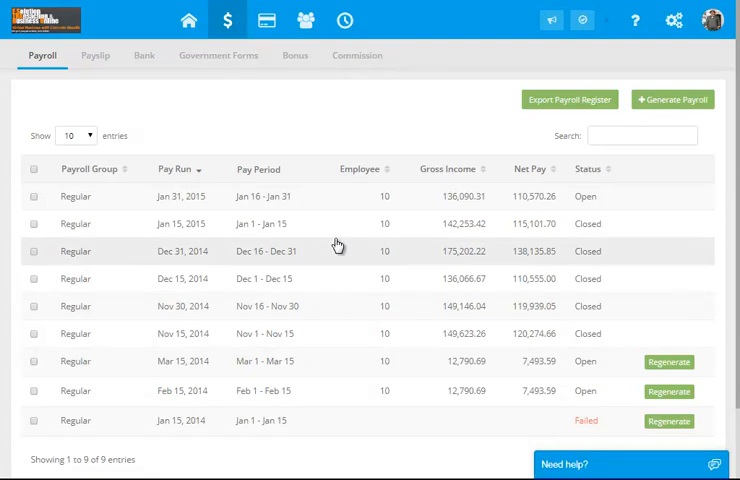
mouse_move(112, 204)
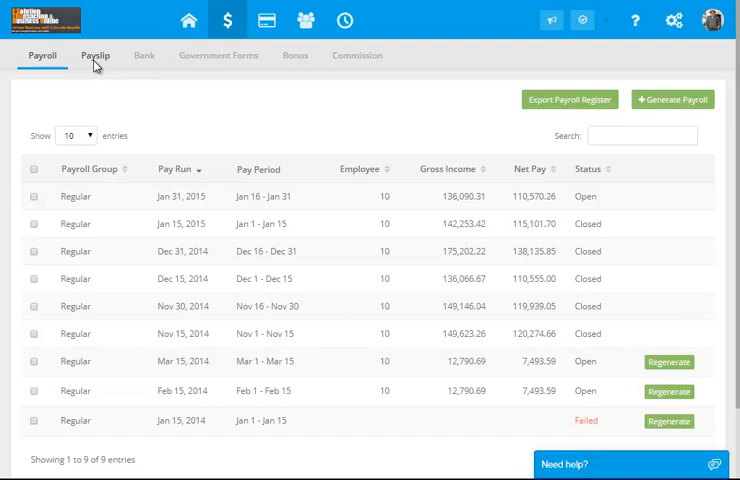
click(96, 56)
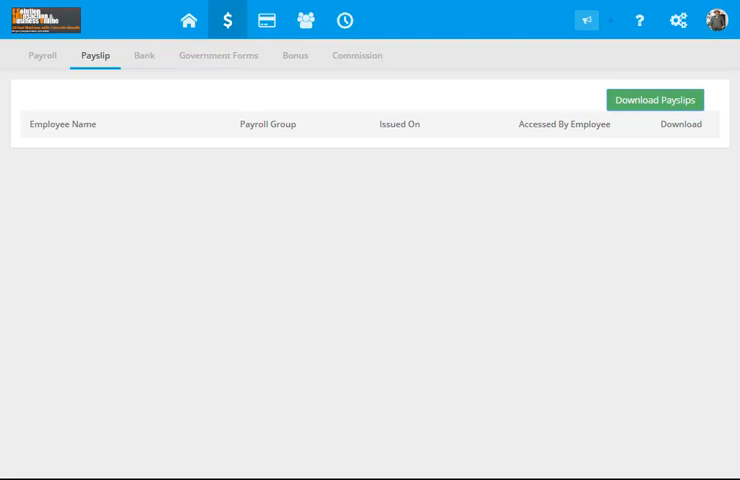
click(42, 56)
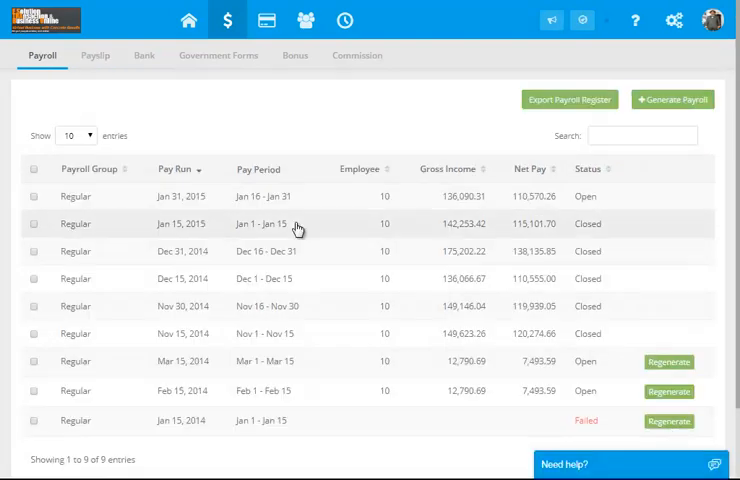
mouse_move(114, 102)
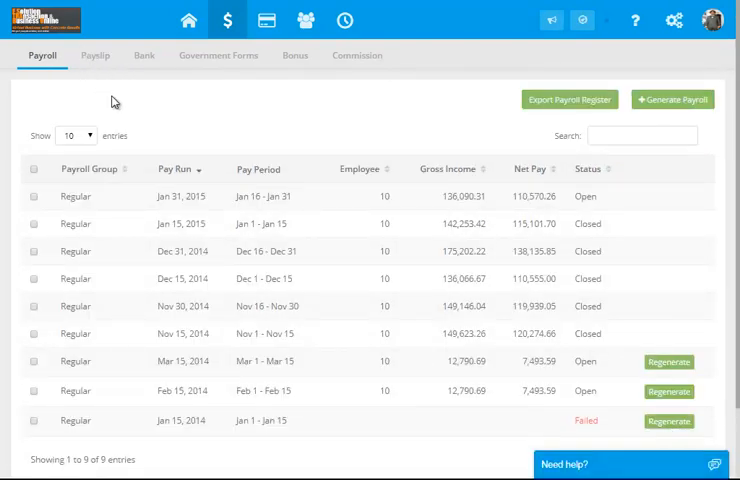
mouse_move(218, 58)
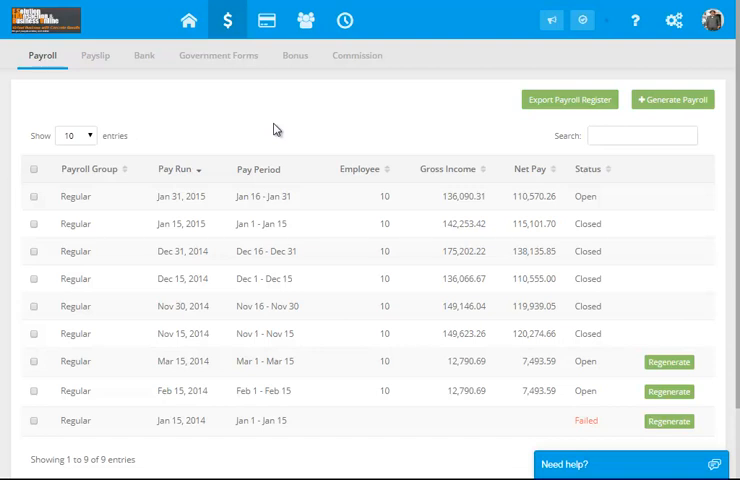
mouse_move(230, 256)
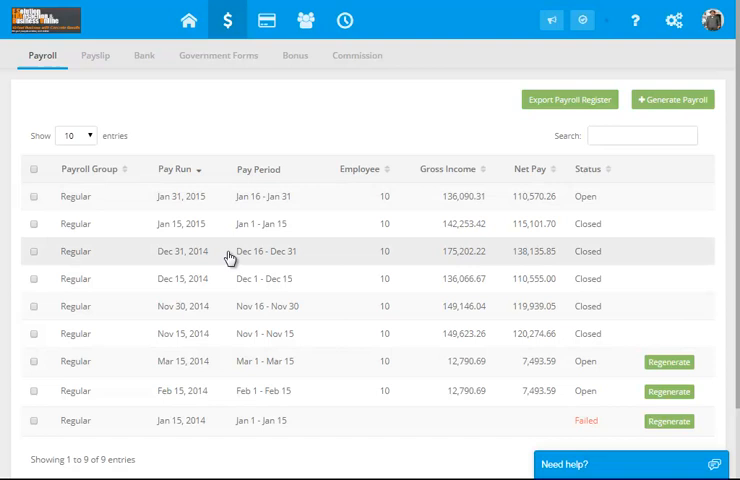
mouse_move(228, 200)
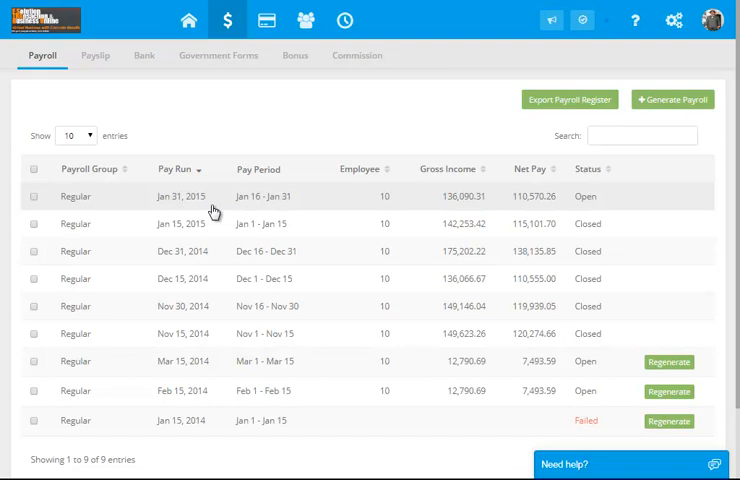
click(180, 196)
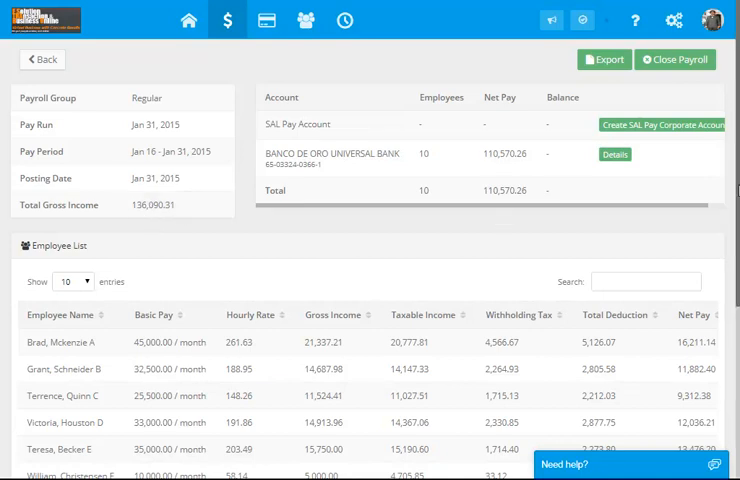
scroll(down, 3)
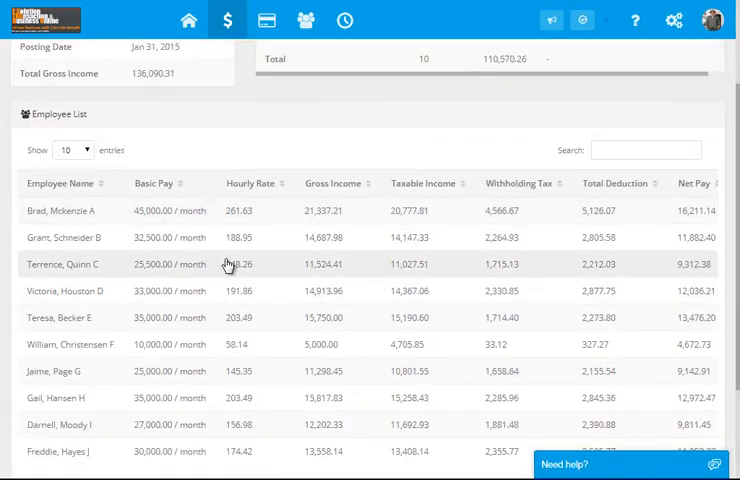
mouse_move(176, 330)
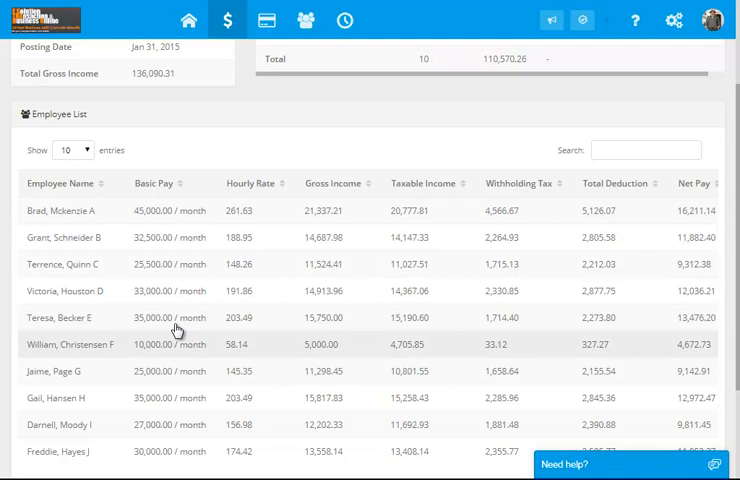
mouse_move(190, 224)
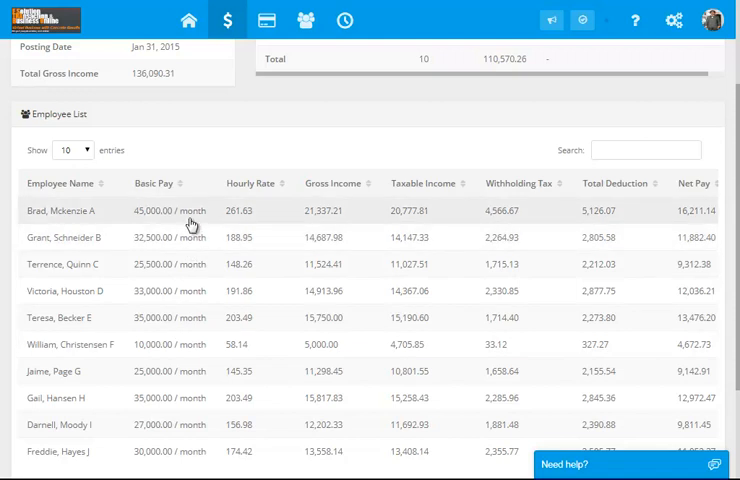
click(62, 210)
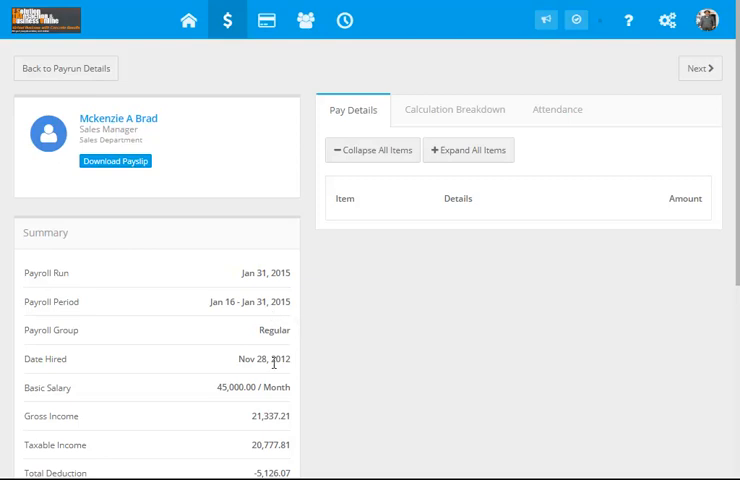
scroll(down, 3)
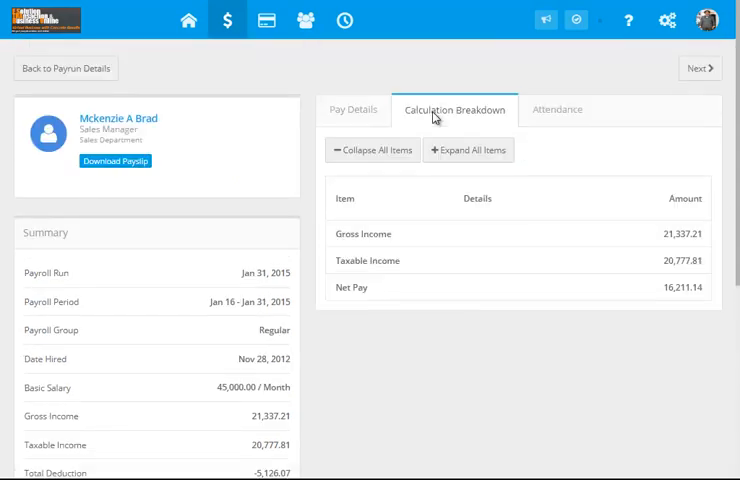
mouse_move(368, 240)
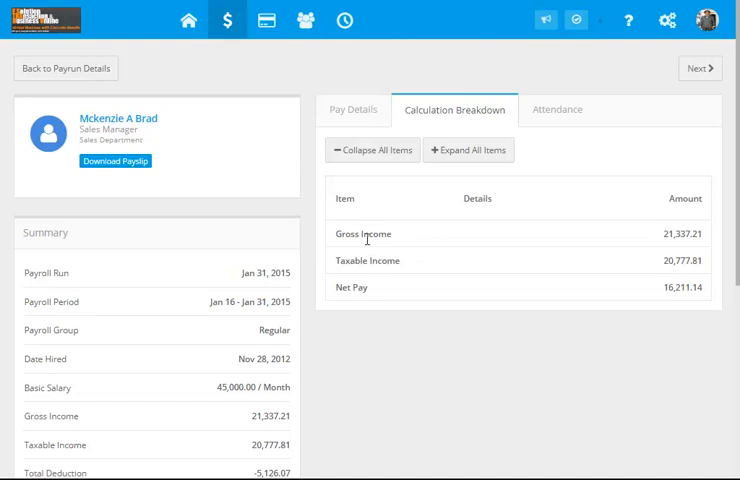
mouse_move(360, 304)
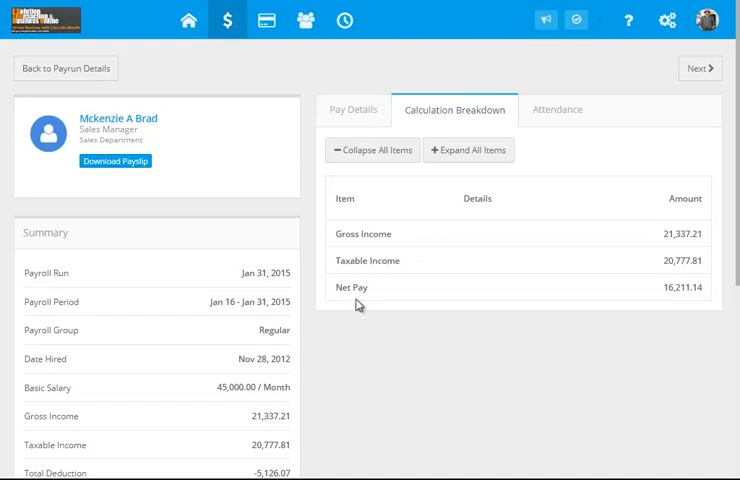
click(556, 110)
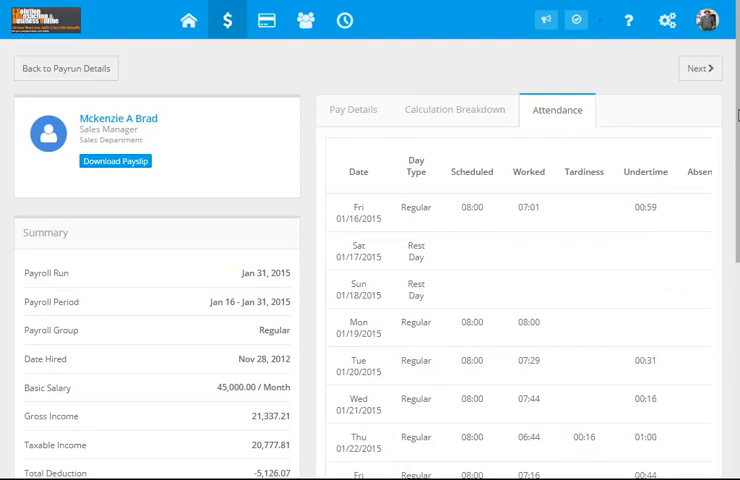
scroll(down, 3)
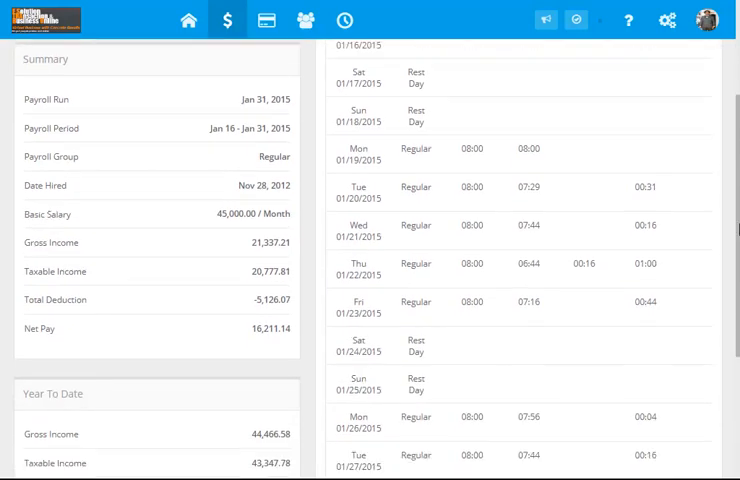
scroll(down, 3)
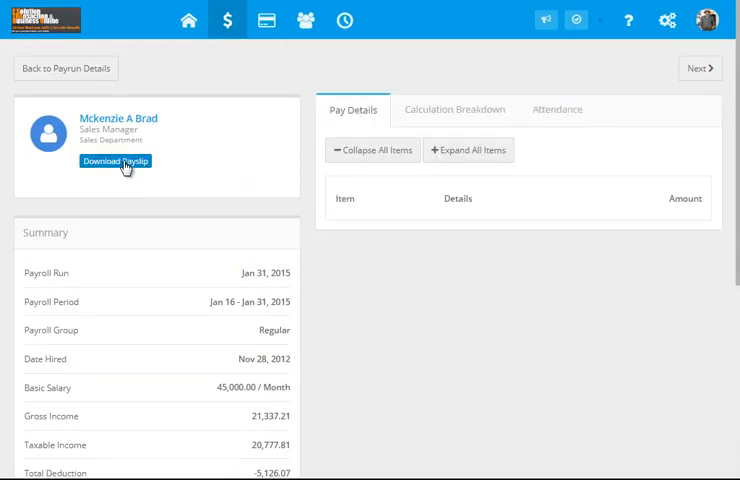
click(116, 160)
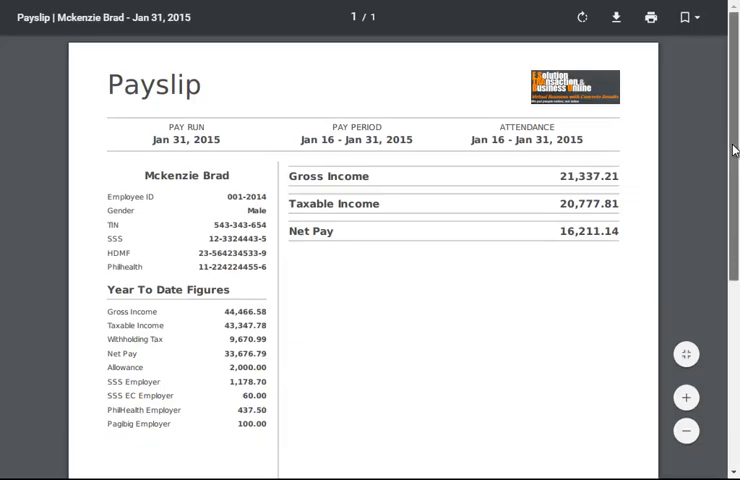
scroll(down, 3)
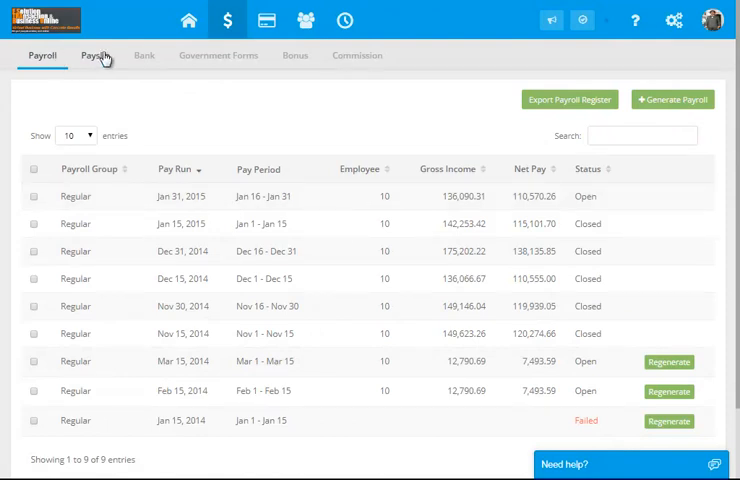
Step: View the Payslip page, then the Bank page listing five BANCO DE ORO entries
click(96, 56)
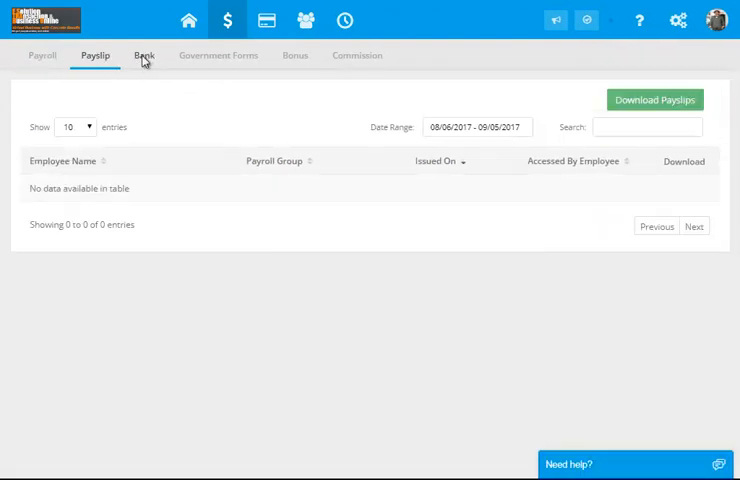
click(144, 56)
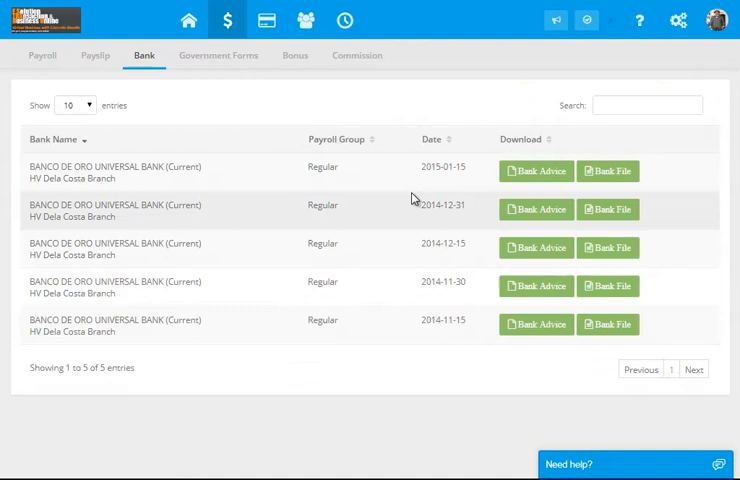
mouse_move(500, 184)
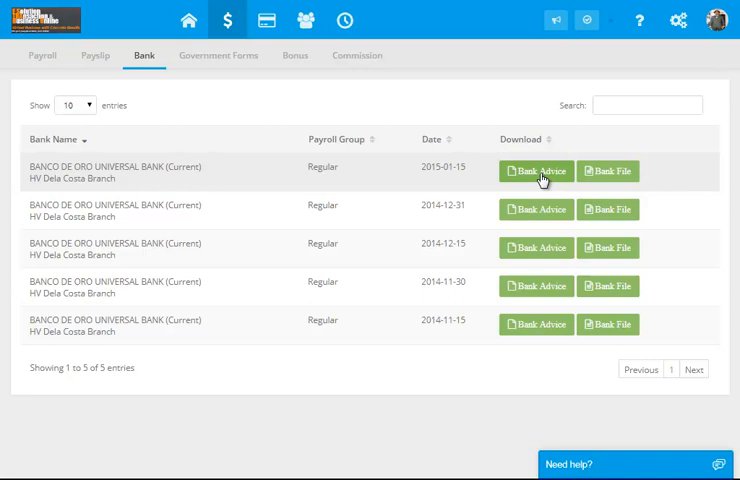
Step: Read the 2015-01-15 BANCO DE ORO bank advice letter authorizing a PHP 115,101.70 debit for ten employees
click(536, 170)
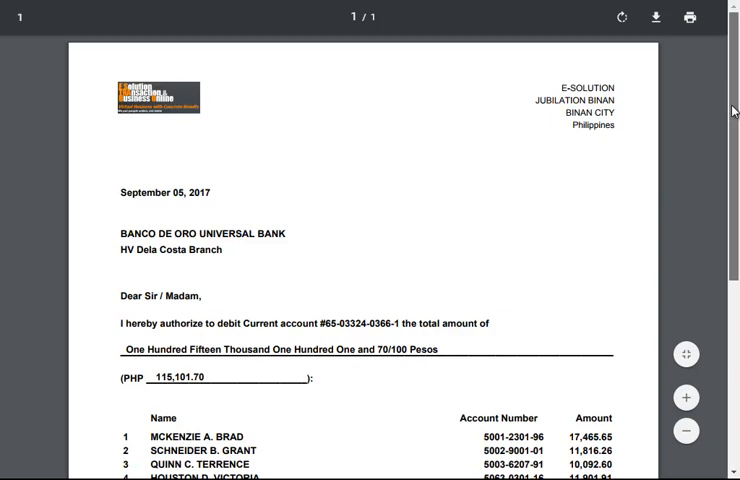
scroll(down, 3)
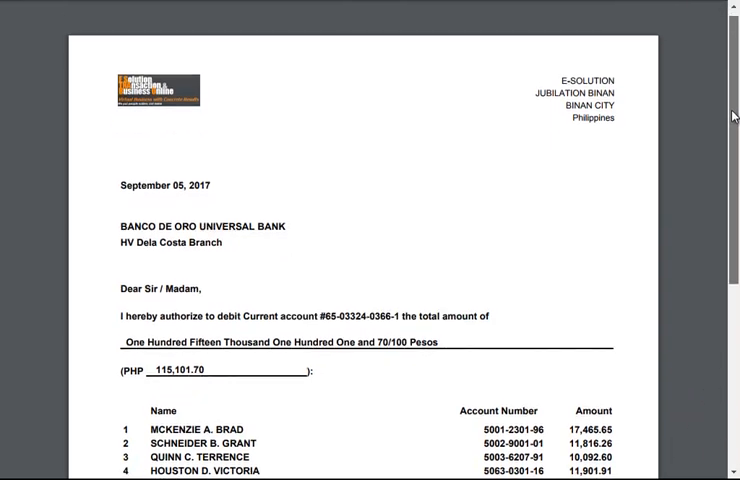
scroll(down, 3)
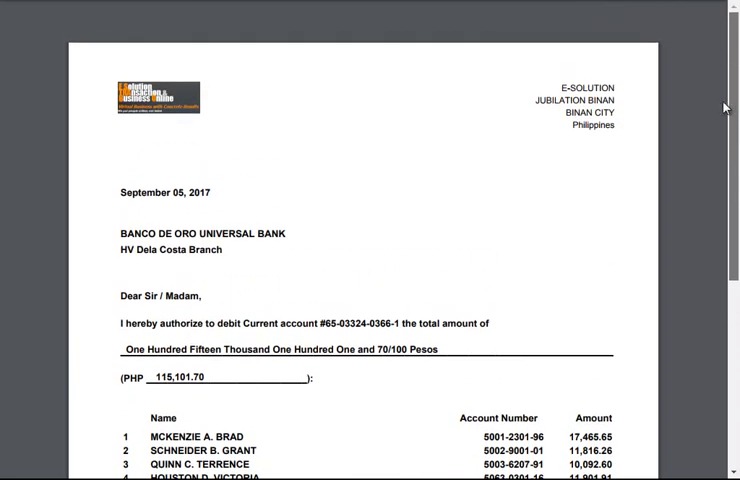
scroll(down, 3)
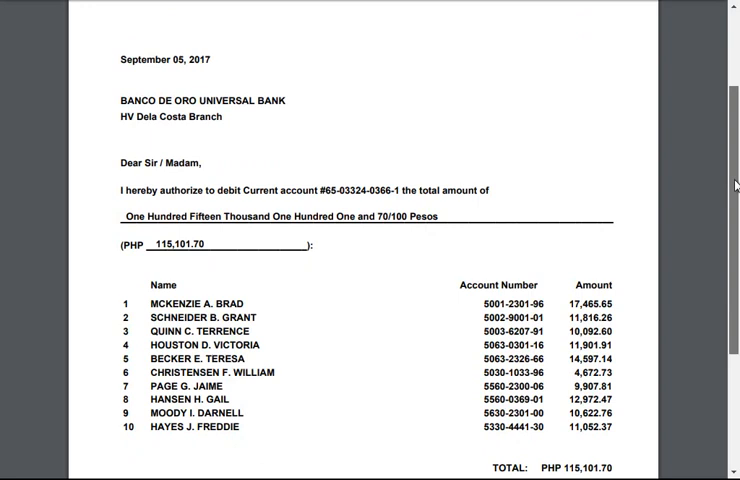
scroll(down, 3)
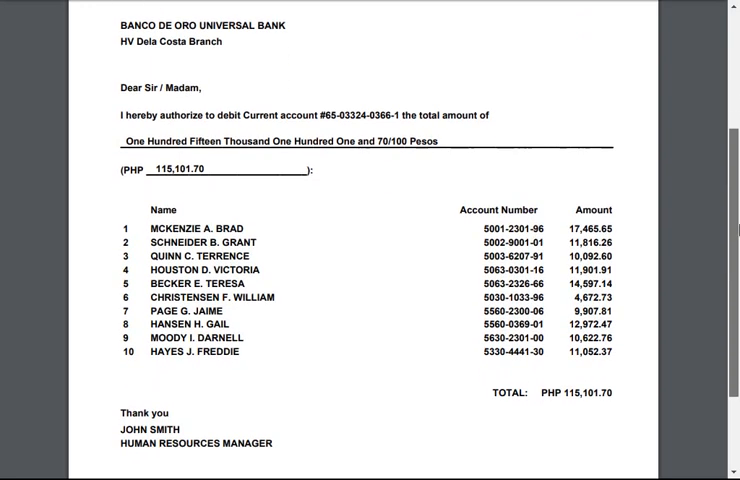
scroll(down, 3)
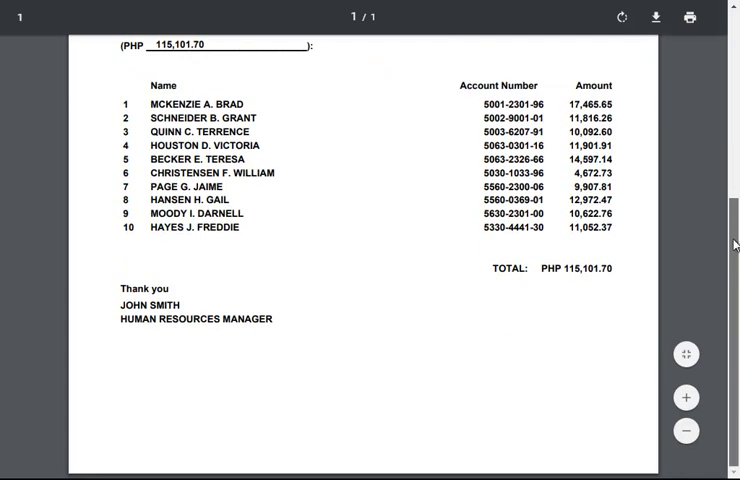
scroll(up, 3)
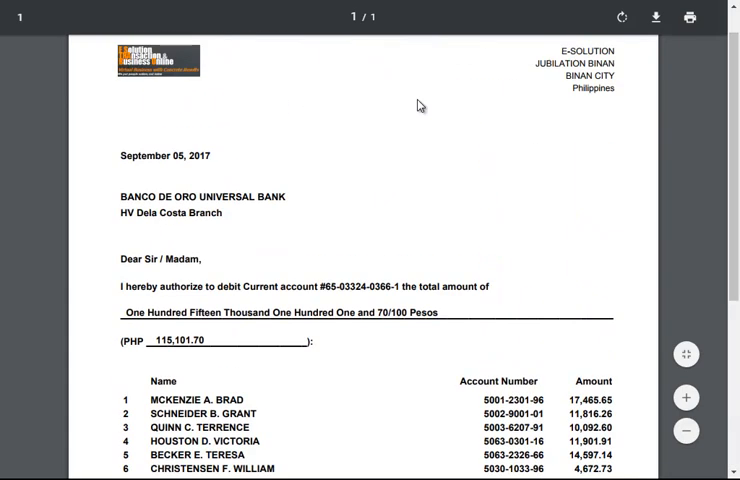
scroll(down, 3)
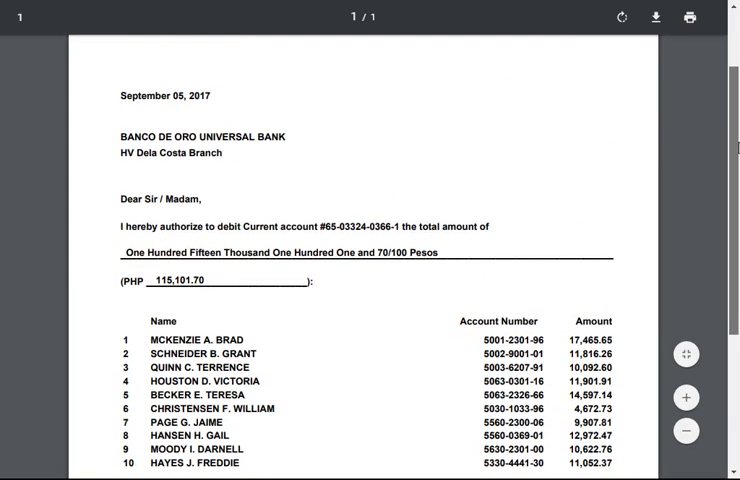
scroll(down, 3)
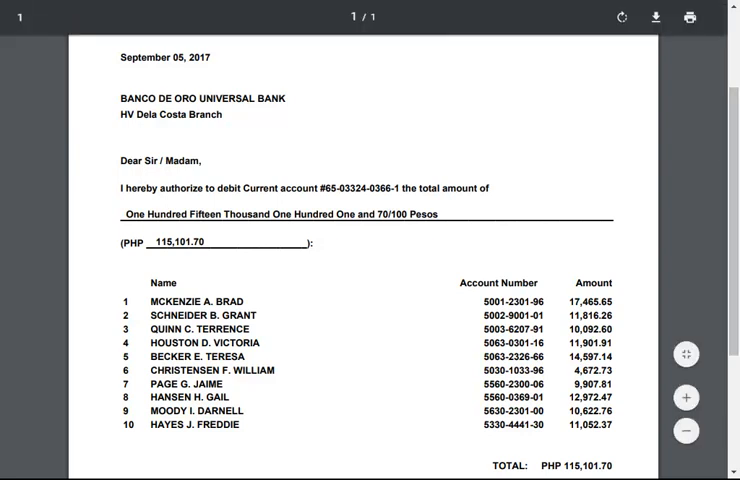
mouse_move(628, 176)
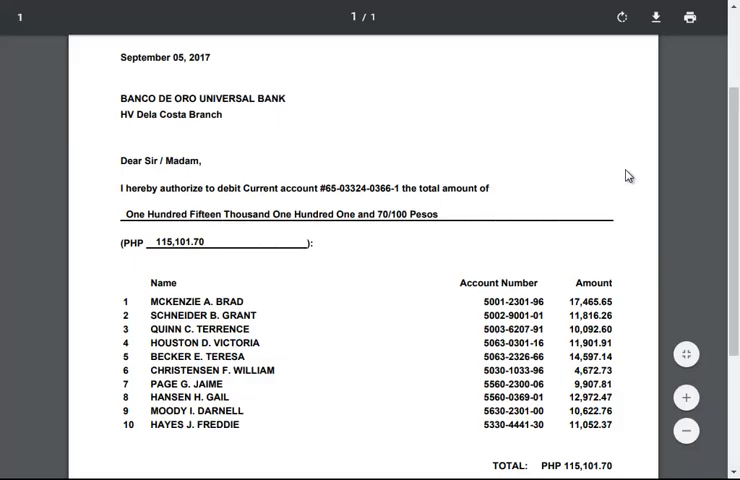
Step: Download the bank file and view its account numbers and amounts as text in Notepad
click(656, 16)
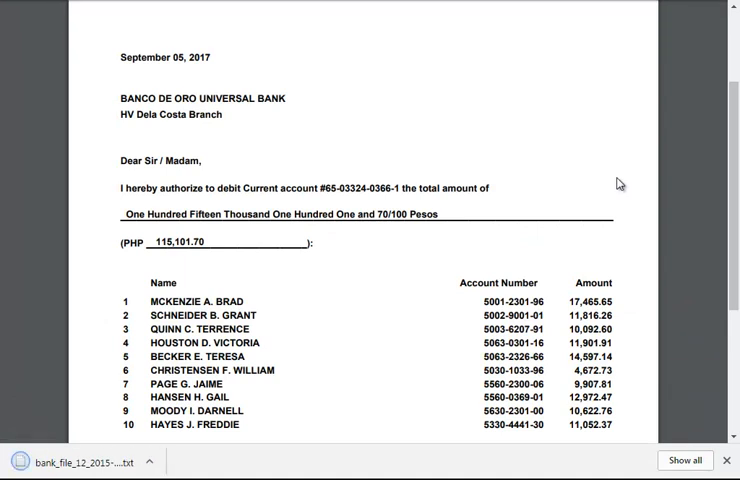
click(84, 460)
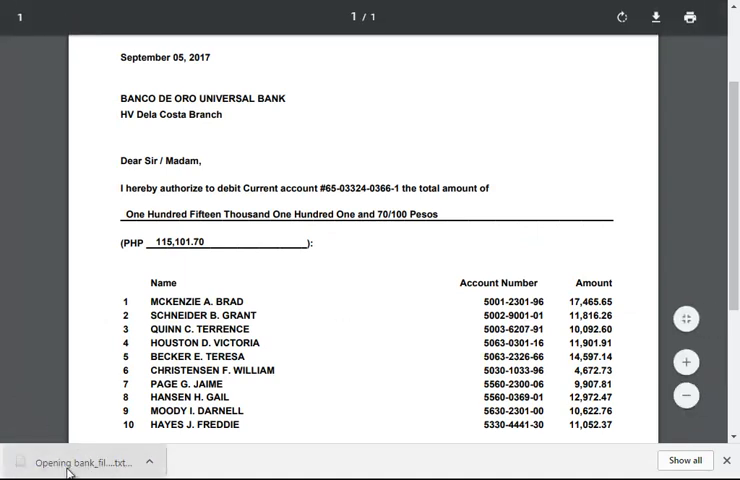
click(80, 460)
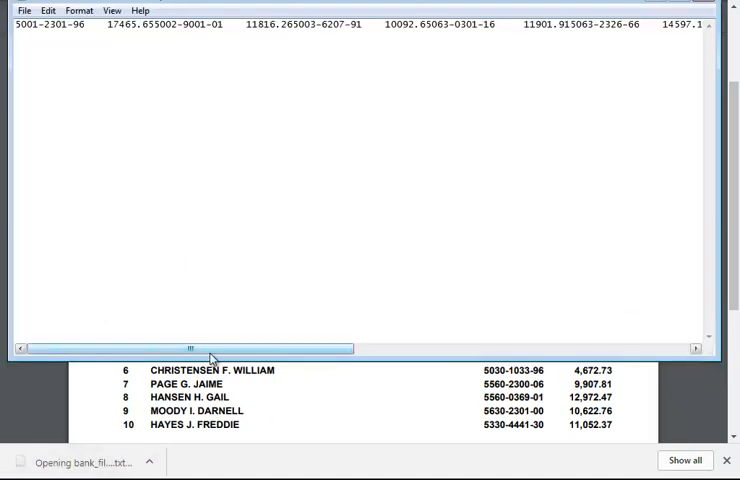
drag(190, 348, 412, 348)
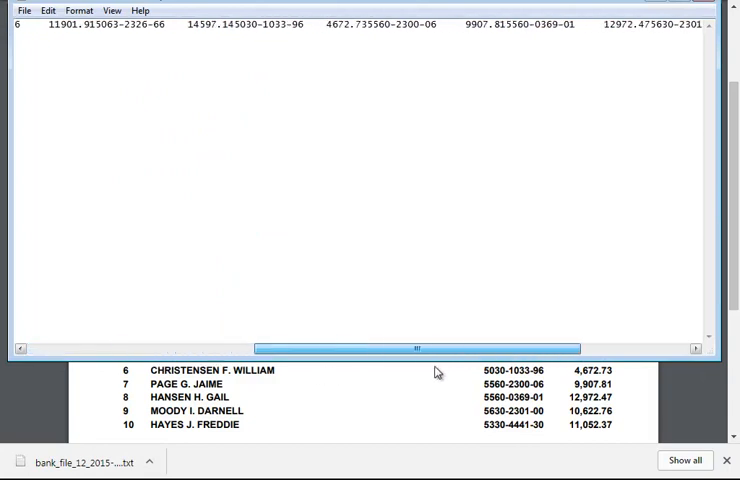
drag(410, 348, 290, 348)
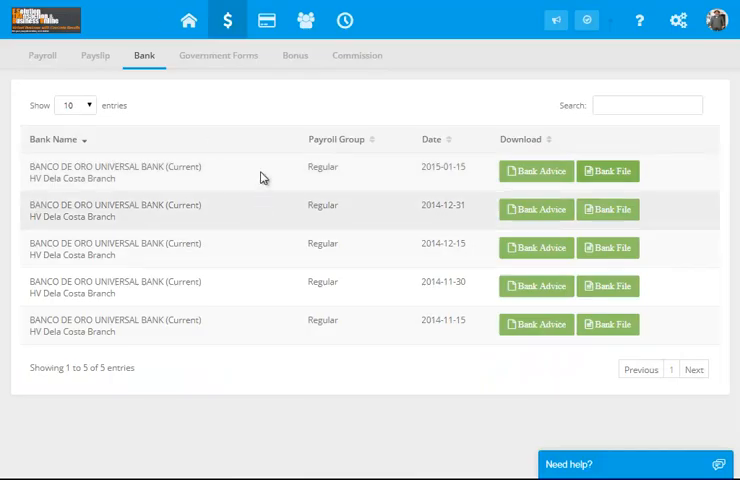
Step: View the Government Forms list for January 2015 and the BIR 1604-CF generation form
click(218, 56)
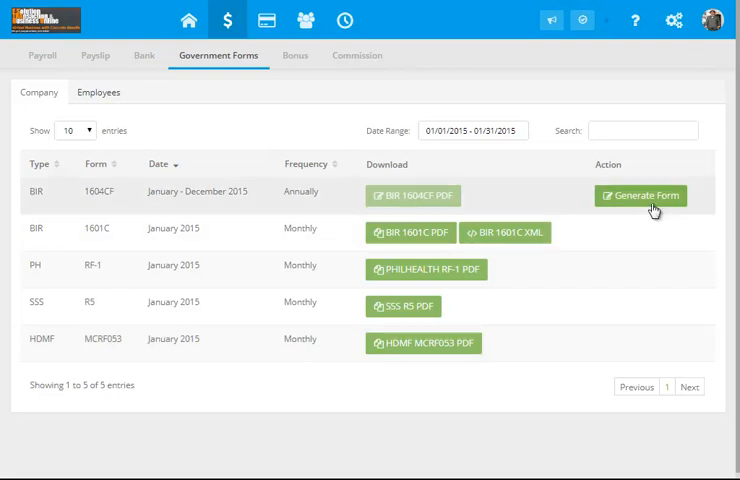
click(640, 196)
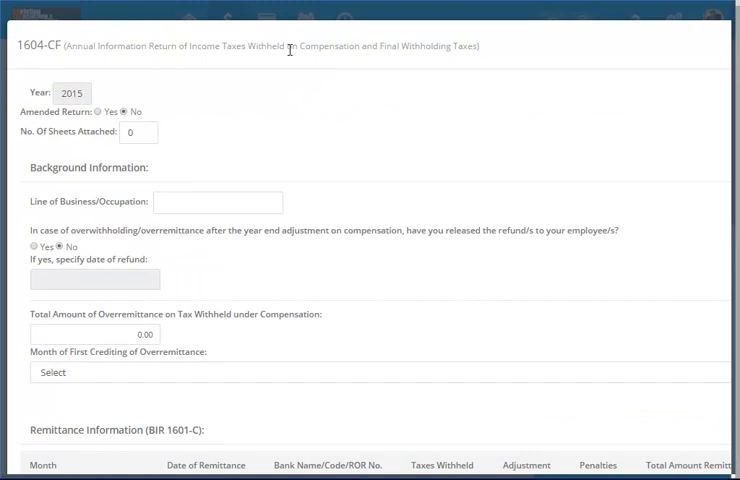
click(144, 56)
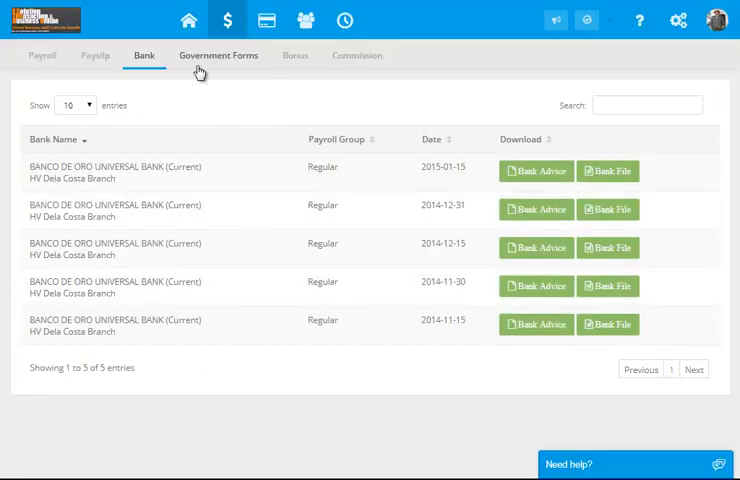
click(218, 56)
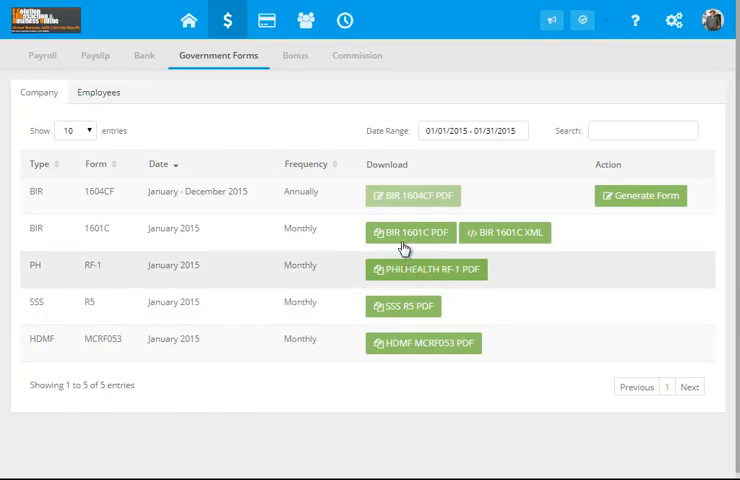
Step: View the BIR 1601-C monthly remittance and PhilHealth RF-1 PDFs
click(408, 232)
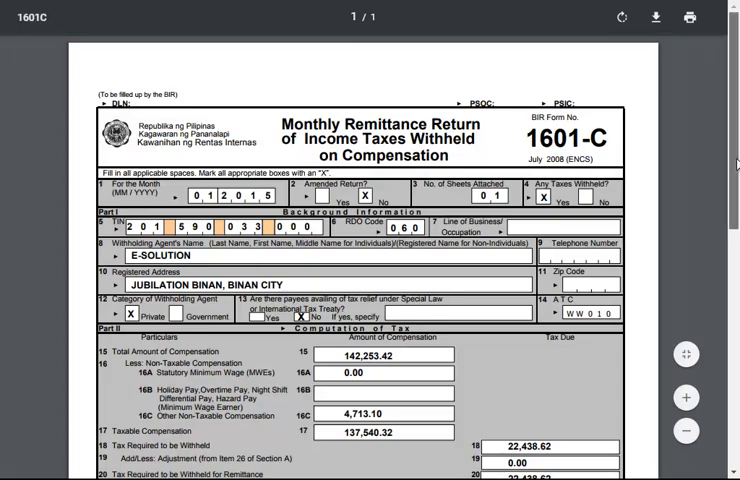
scroll(down, 3)
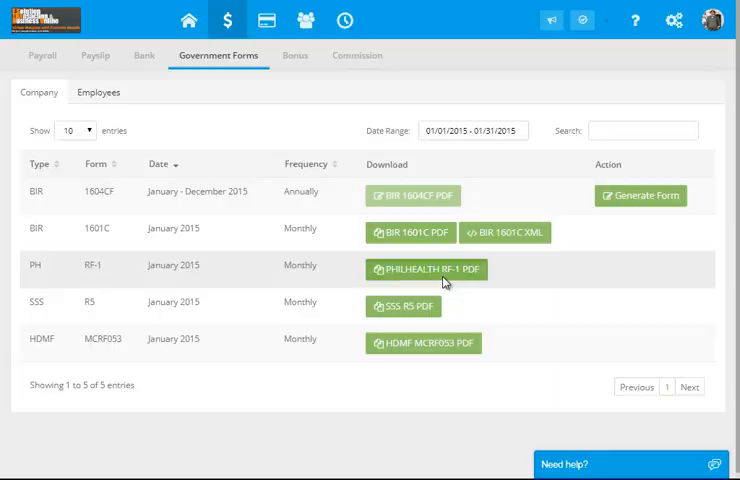
click(426, 268)
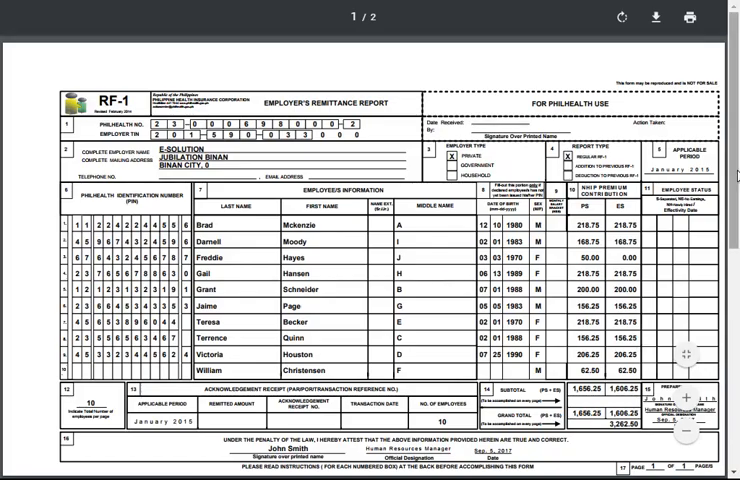
scroll(down, 3)
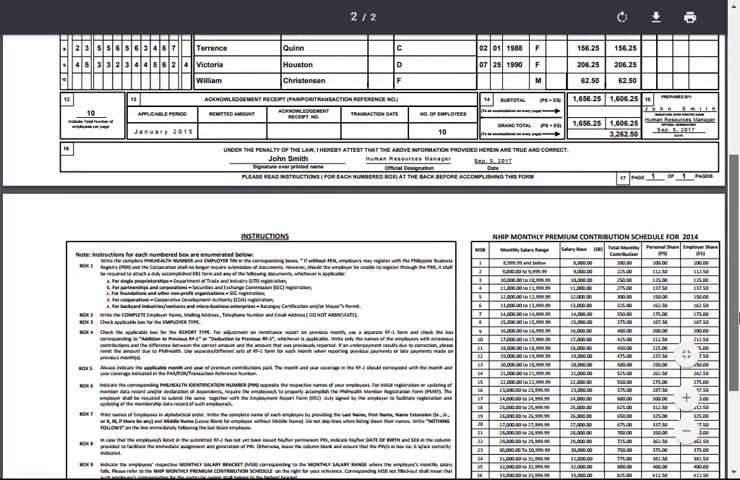
scroll(up, 3)
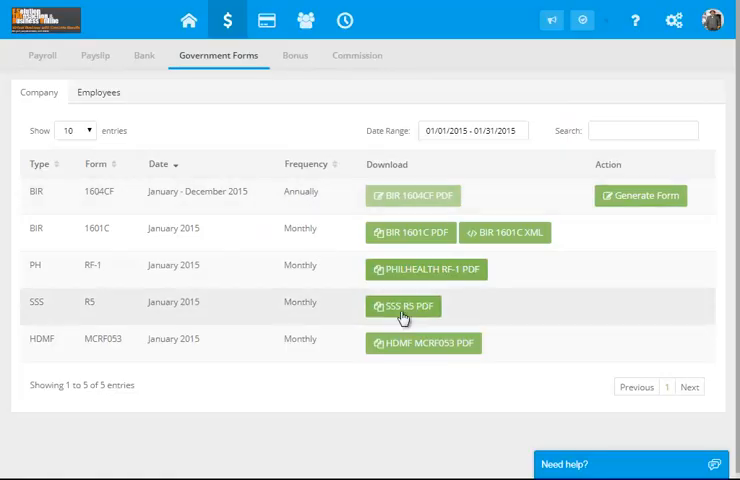
Step: View the SSS R-5 and HDMF MCRF contribution remittance PDFs
click(404, 306)
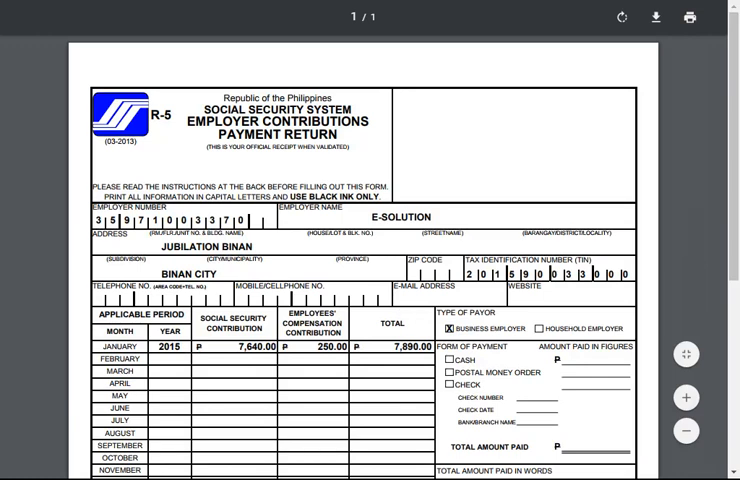
scroll(down, 3)
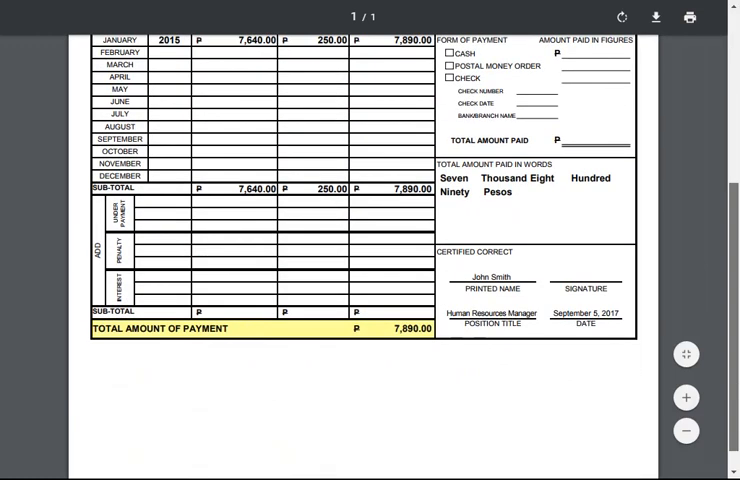
scroll(up, 3)
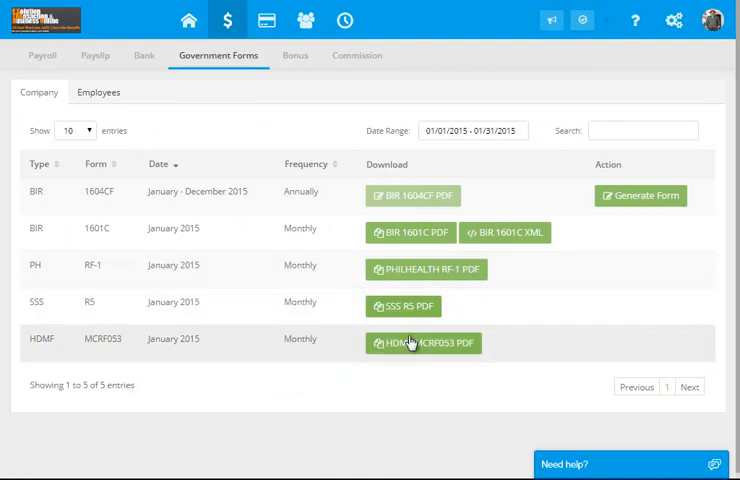
click(424, 344)
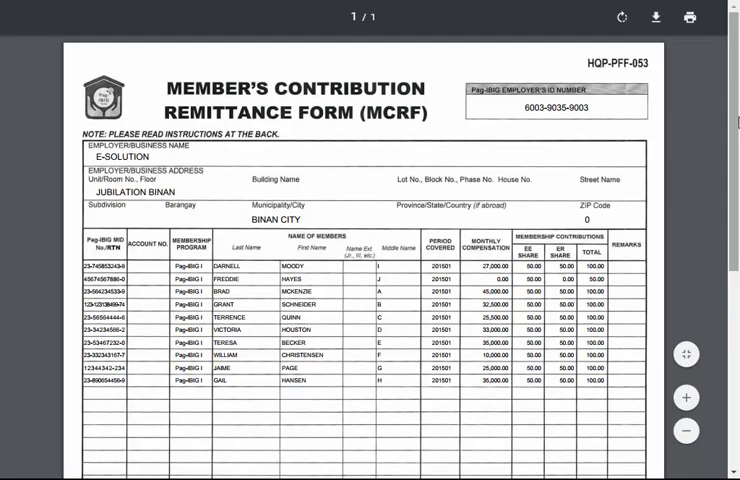
scroll(down, 3)
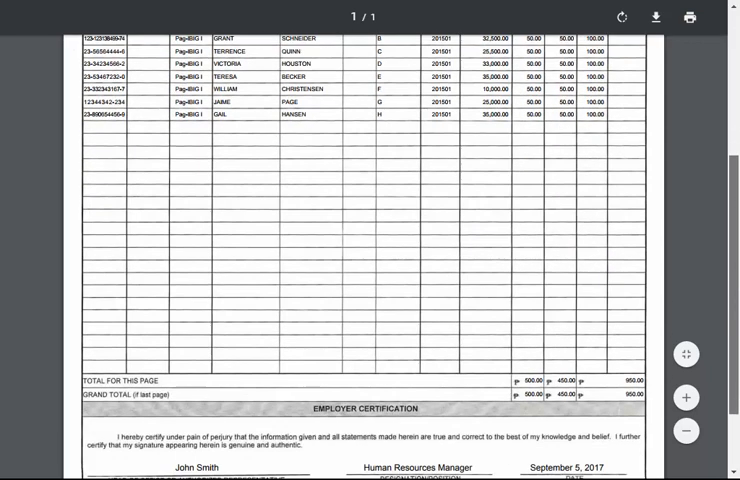
scroll(up, 3)
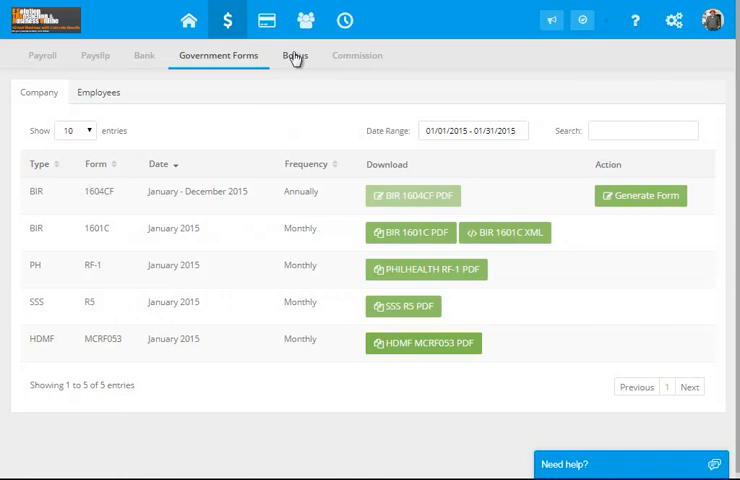
Step: View the bonus records, then the attendance entries for 09/05/2017
click(294, 56)
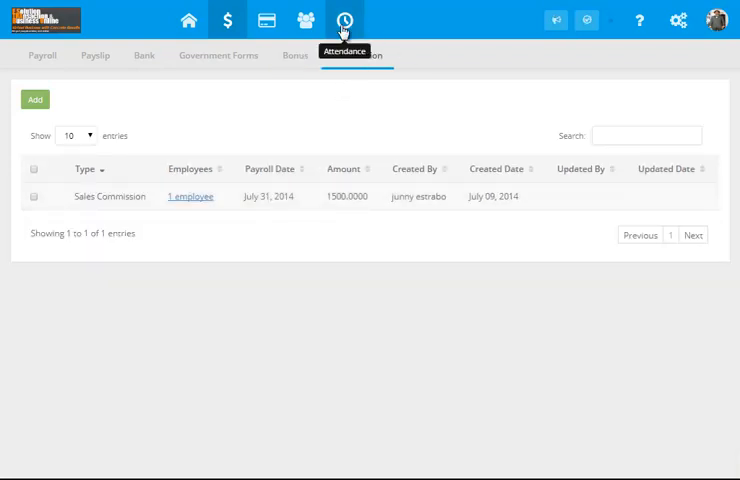
click(344, 20)
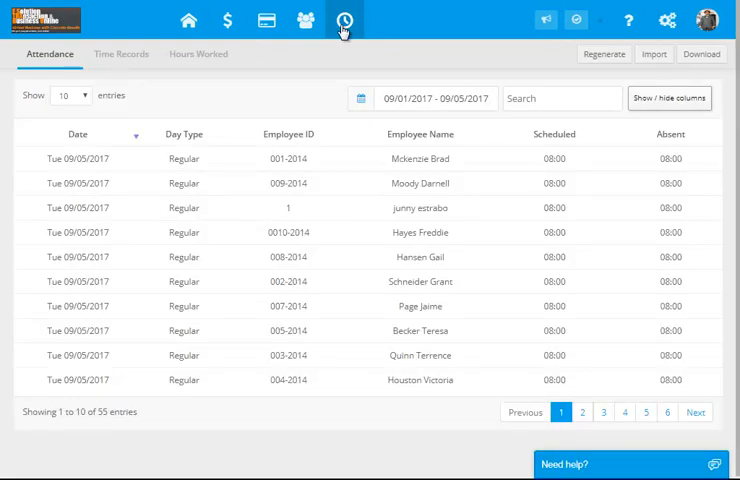
mouse_move(188, 20)
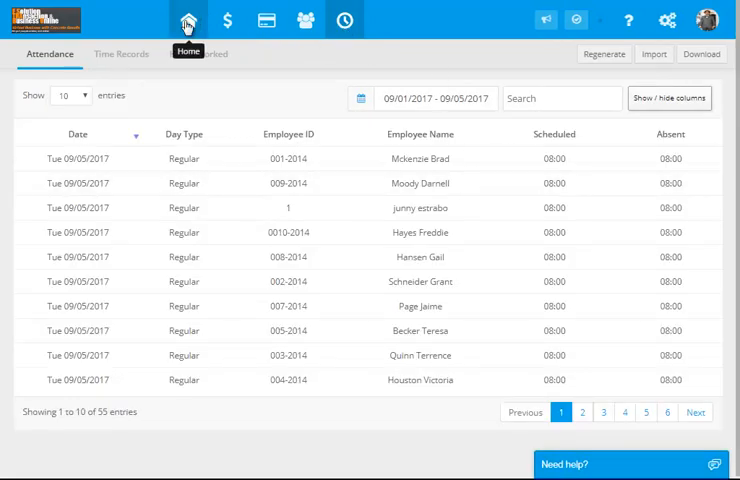
mouse_move(560, 20)
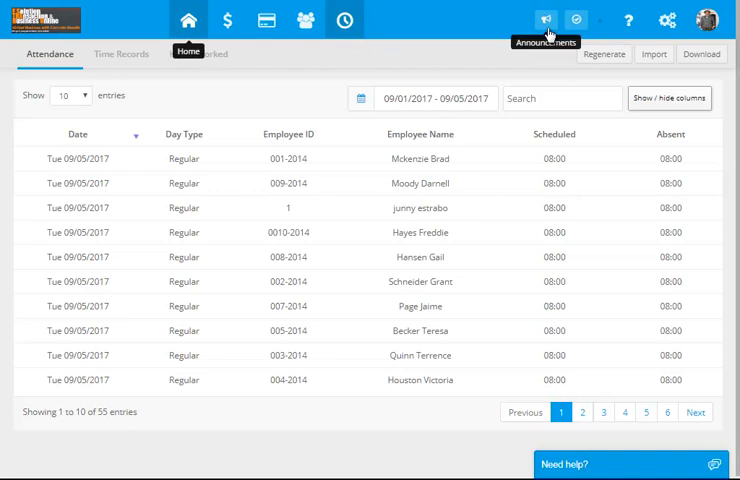
Step: Start a new announcement from the dashboard with the subject 'SA MGA EMPLEYADO'
click(188, 20)
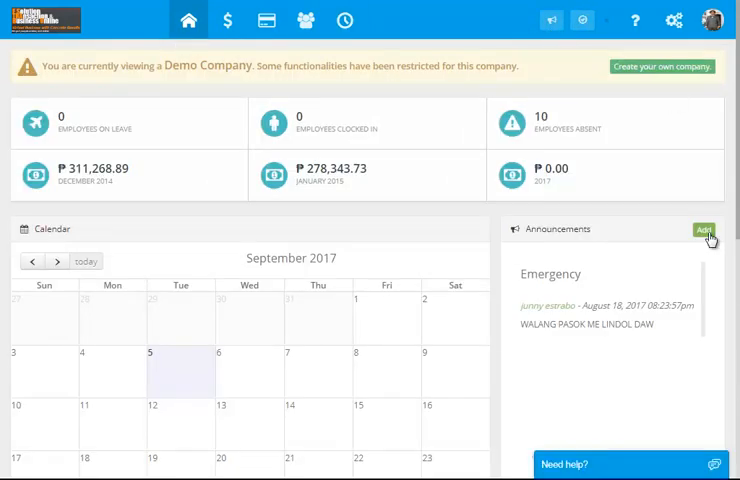
click(704, 232)
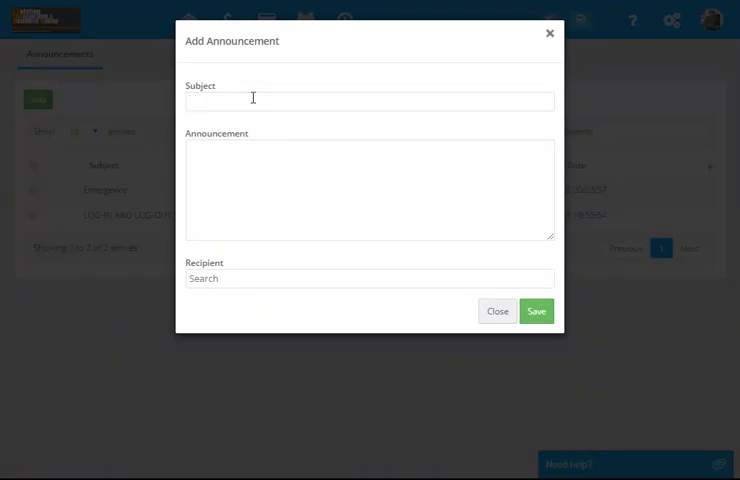
text(SA MGA)
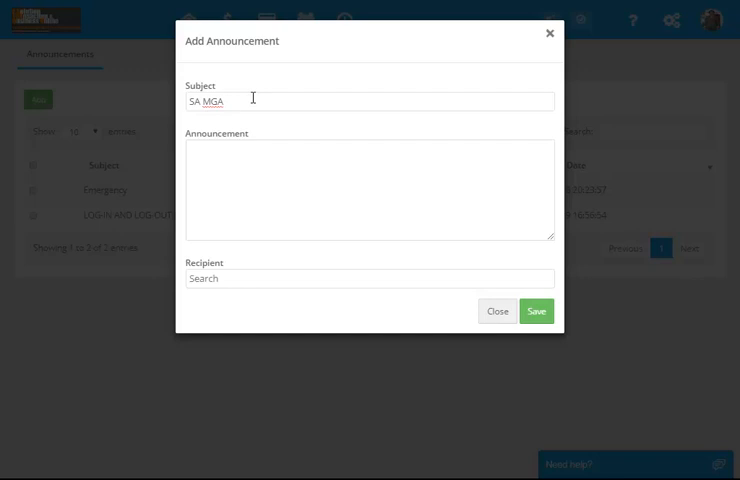
text(EMPLEYADO)
click(368, 190)
text(WALANG PASOK)
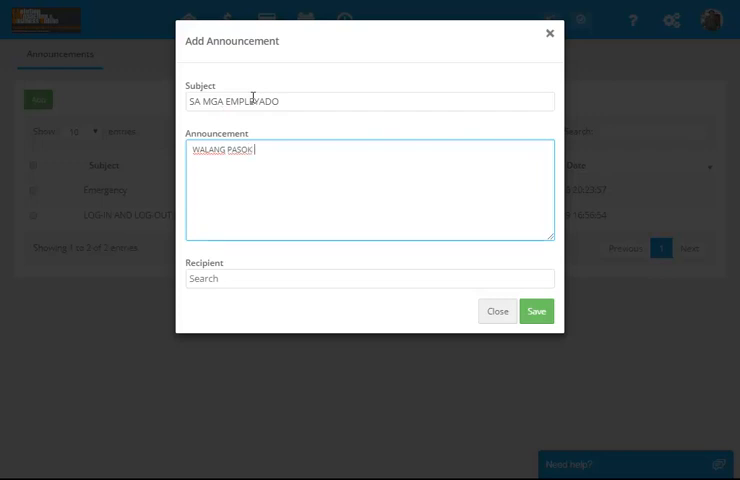
Step: Write the announcement body about a possible earthquake tomorrow ('BUKAS KSE ... LINDOL DAW')
text(BUKAS KSE)
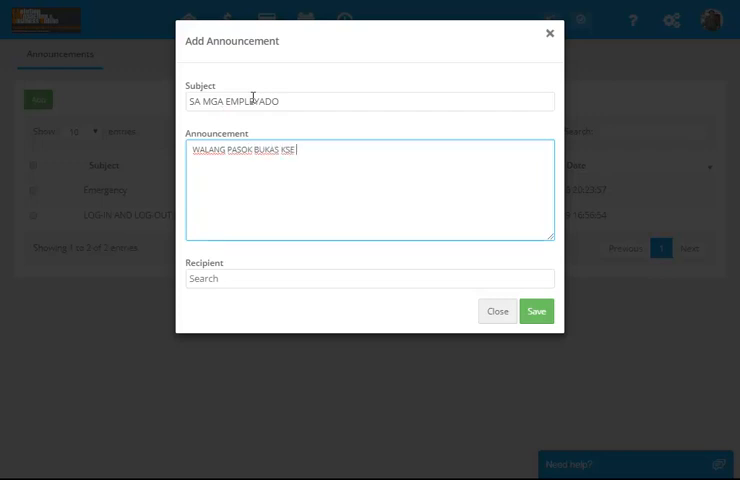
text(ME K)
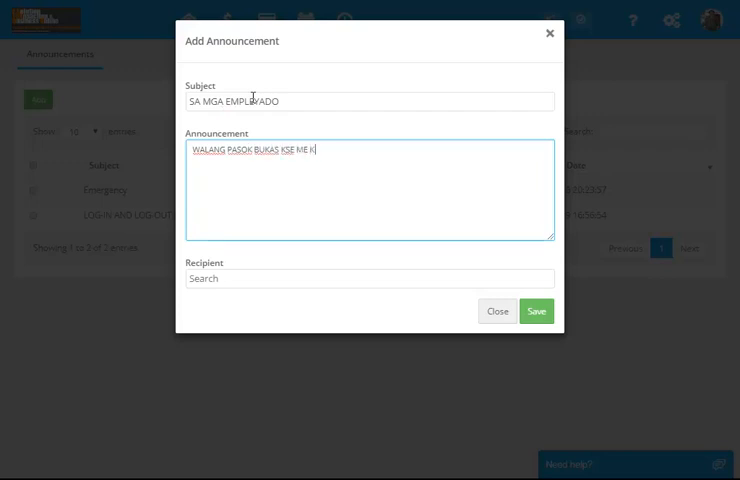
text(LINODL)
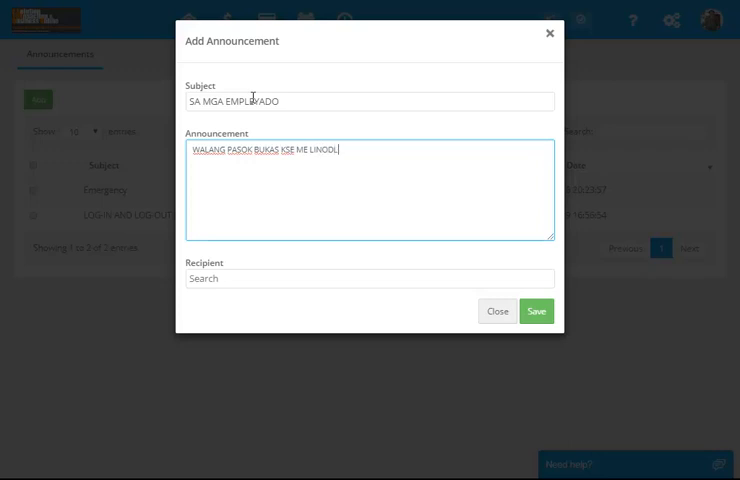
text(LINDOL)
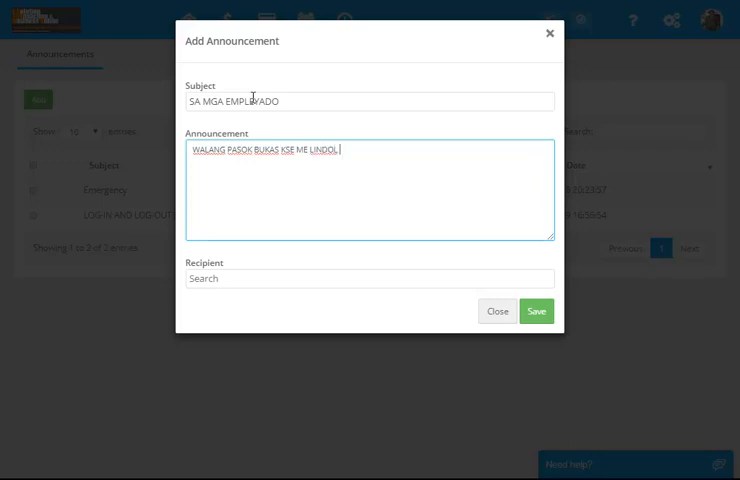
text(DAW :()
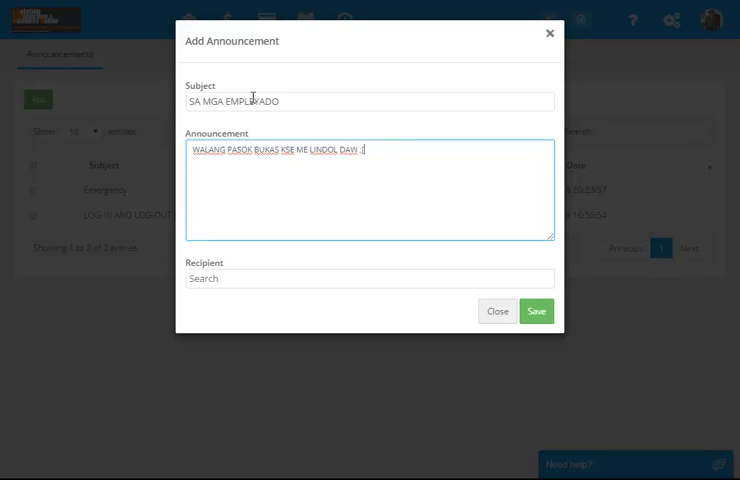
Step: Address the announcement to All recipients and save it
click(368, 278)
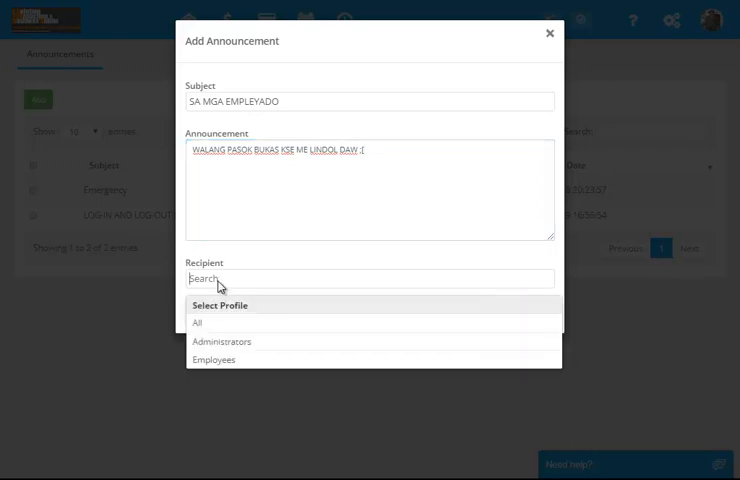
click(196, 322)
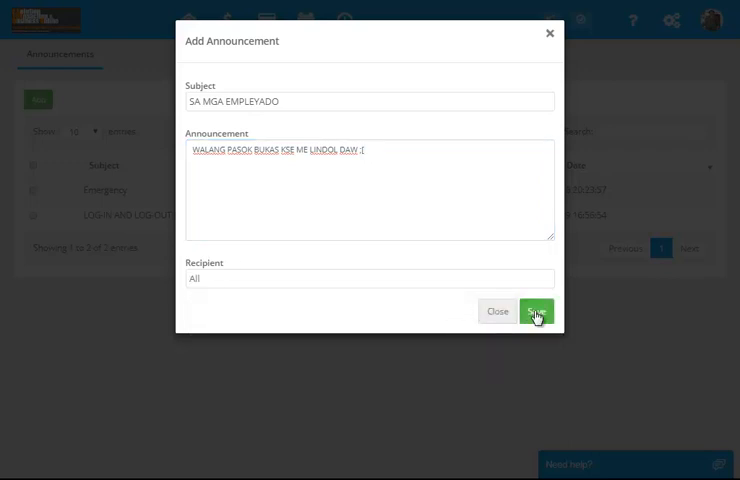
click(536, 312)
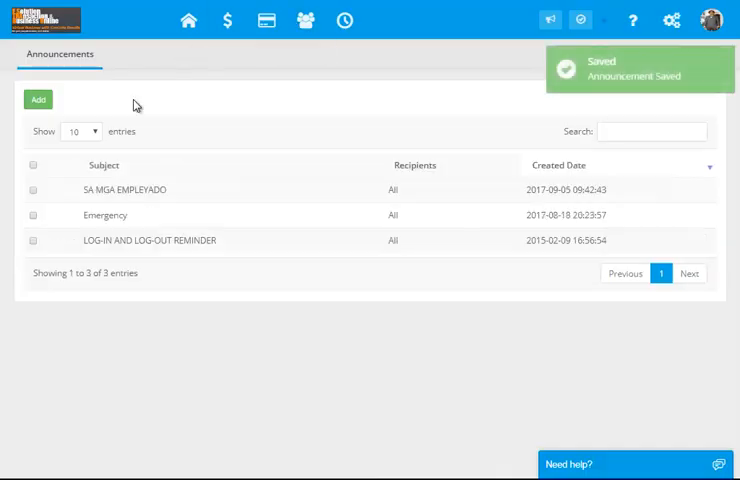
mouse_move(188, 20)
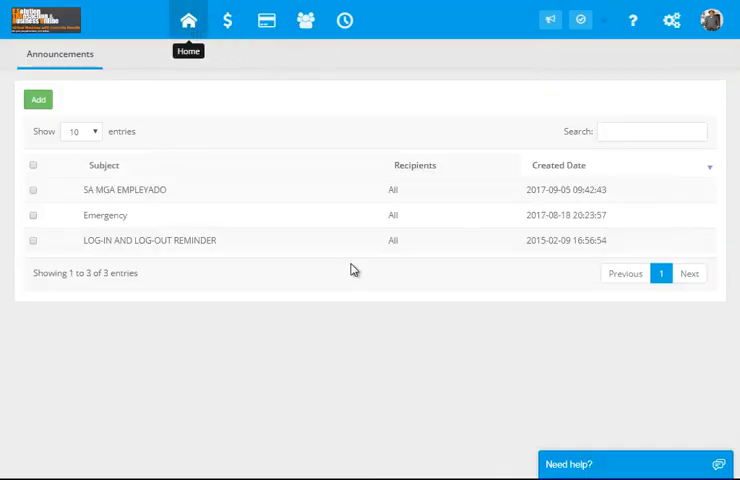
Step: Return to the dashboard showing the new SA MGA EMPLEYADO announcement
click(188, 20)
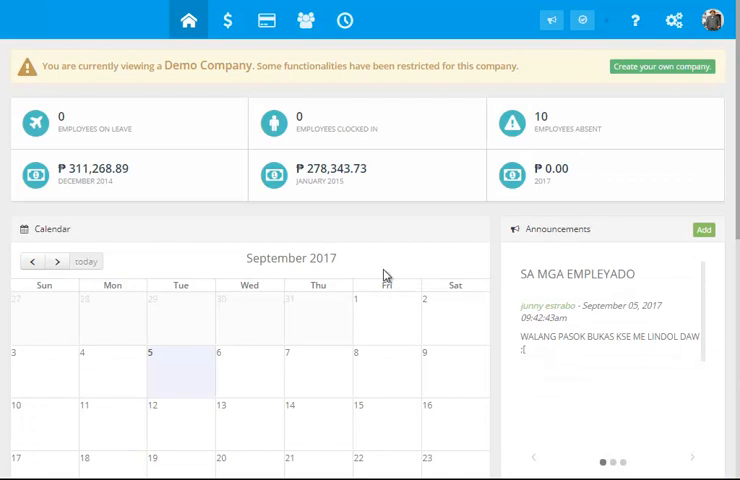
mouse_move(268, 20)
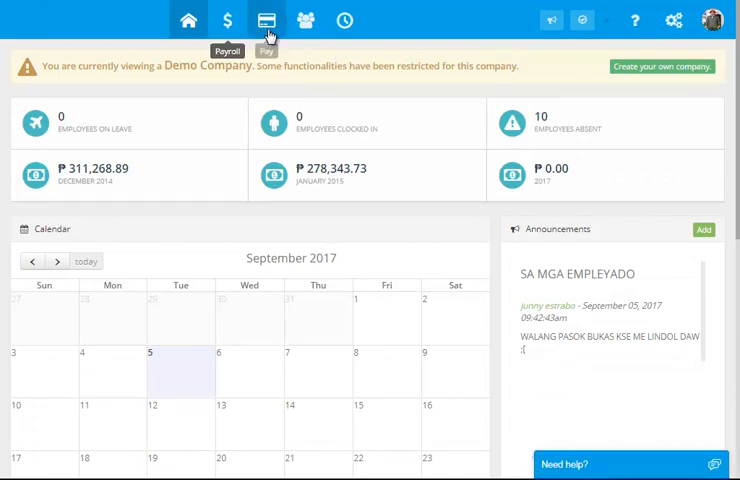